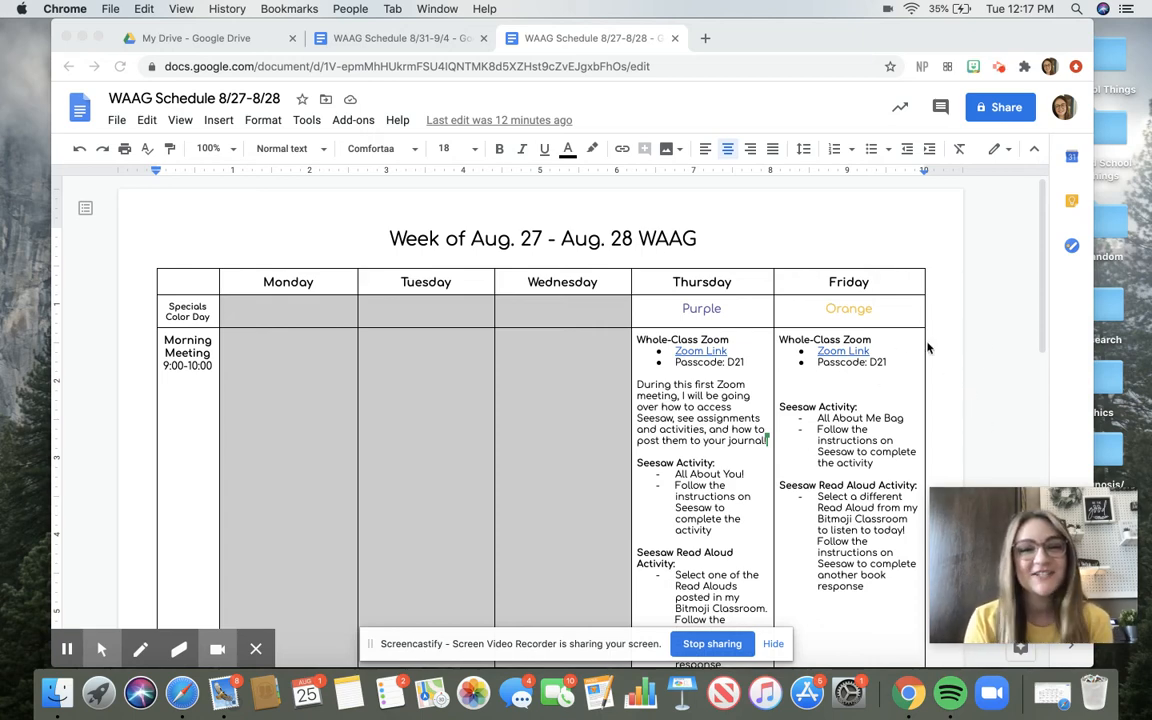
pyautogui.moveTo(898, 342)
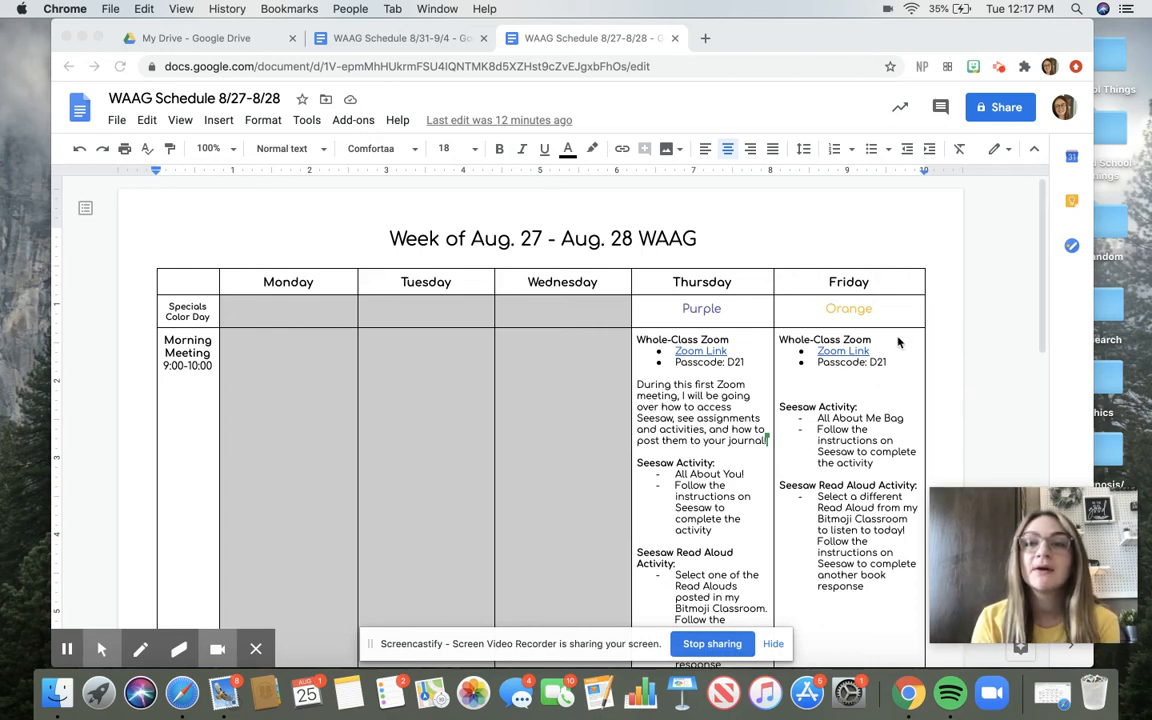
pyautogui.moveTo(953, 381)
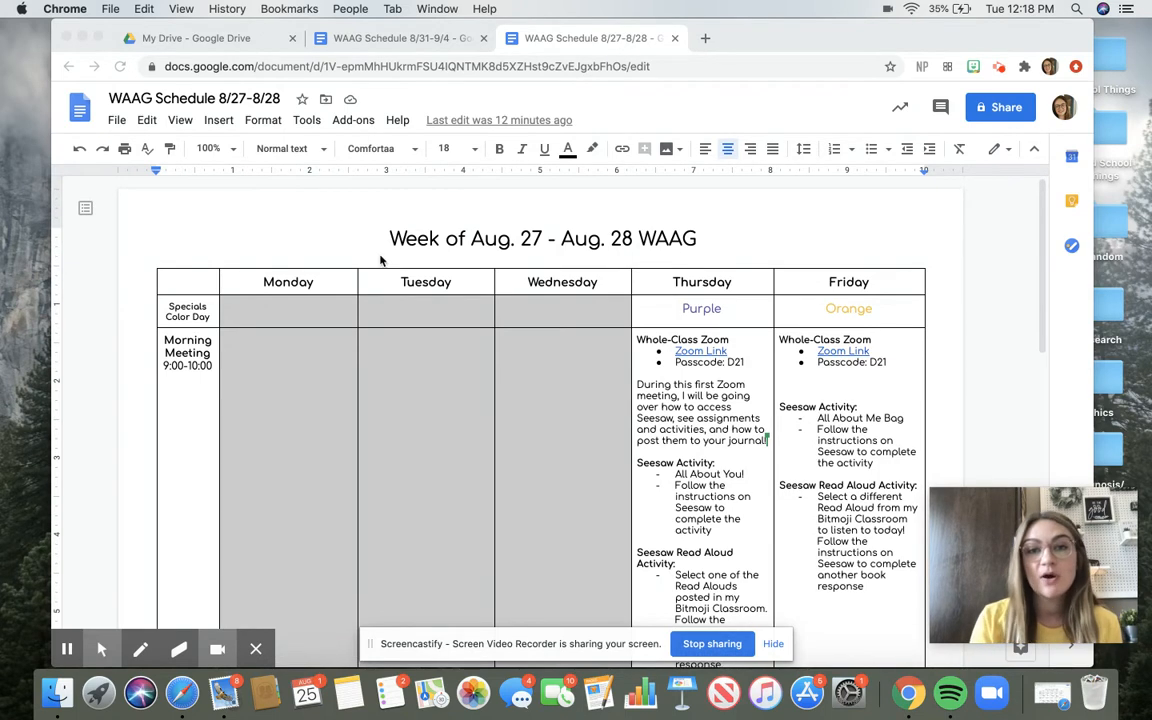
pyautogui.moveTo(361, 251)
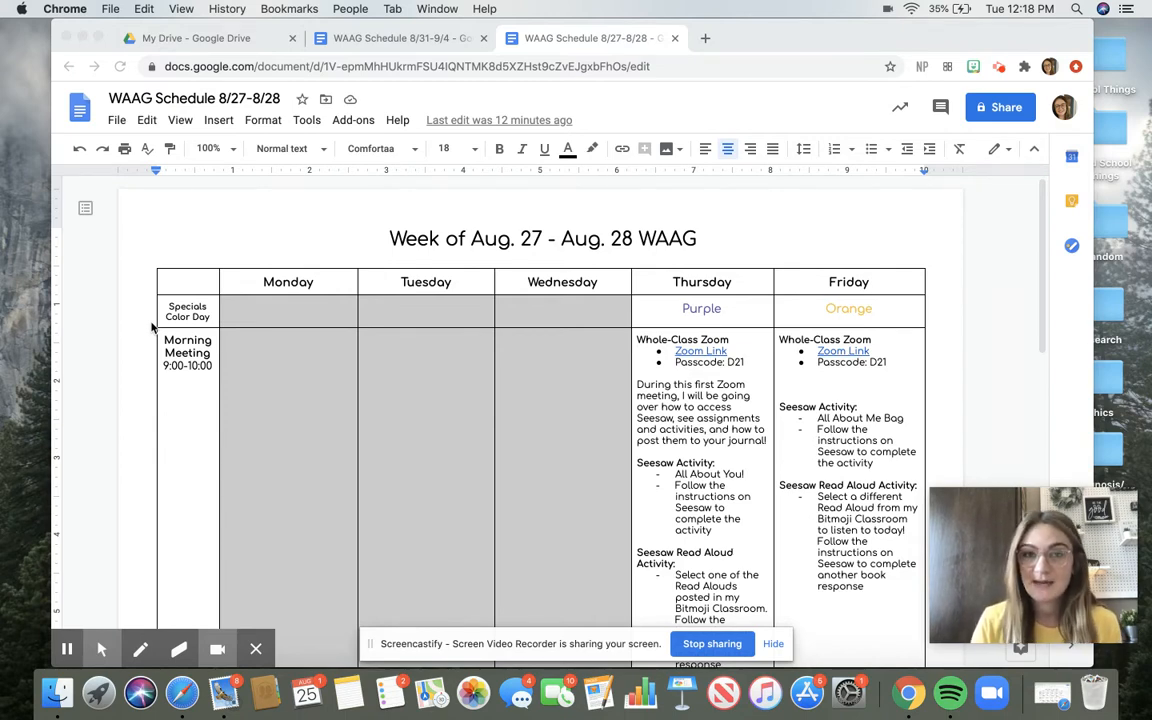
# Scroll the Aug. 27–28 table to the One on One Zoom Calls row and sign-up link.
pyautogui.scroll(-3)
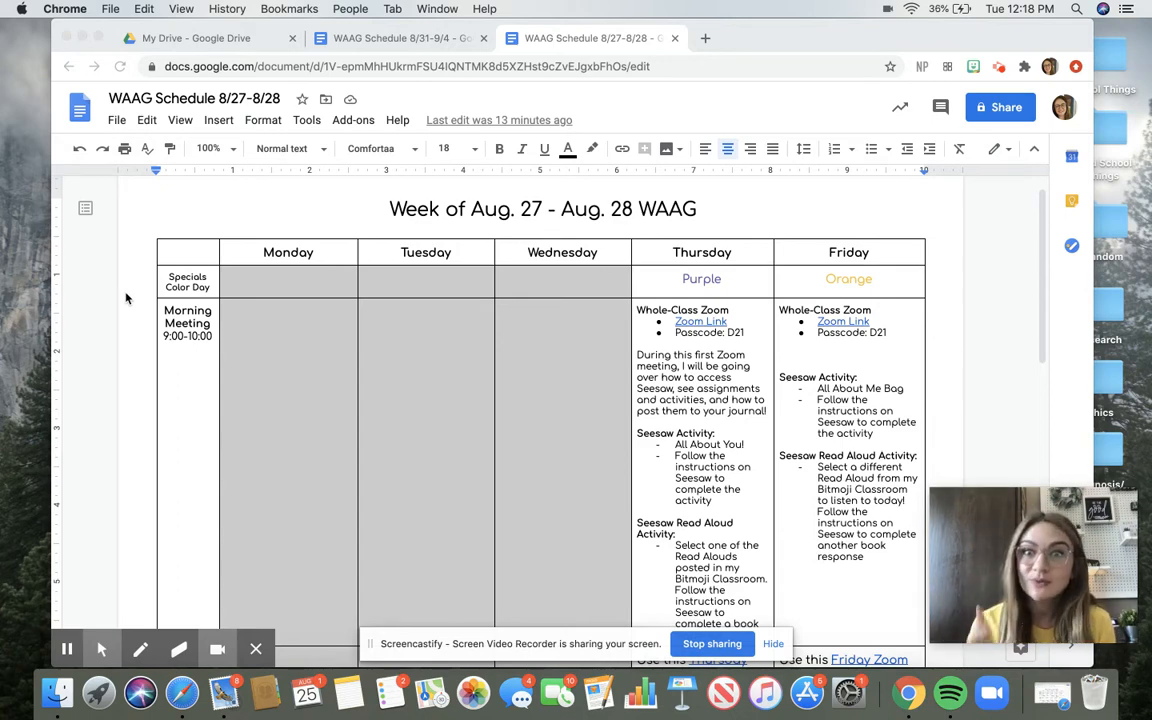
pyautogui.scroll(-3)
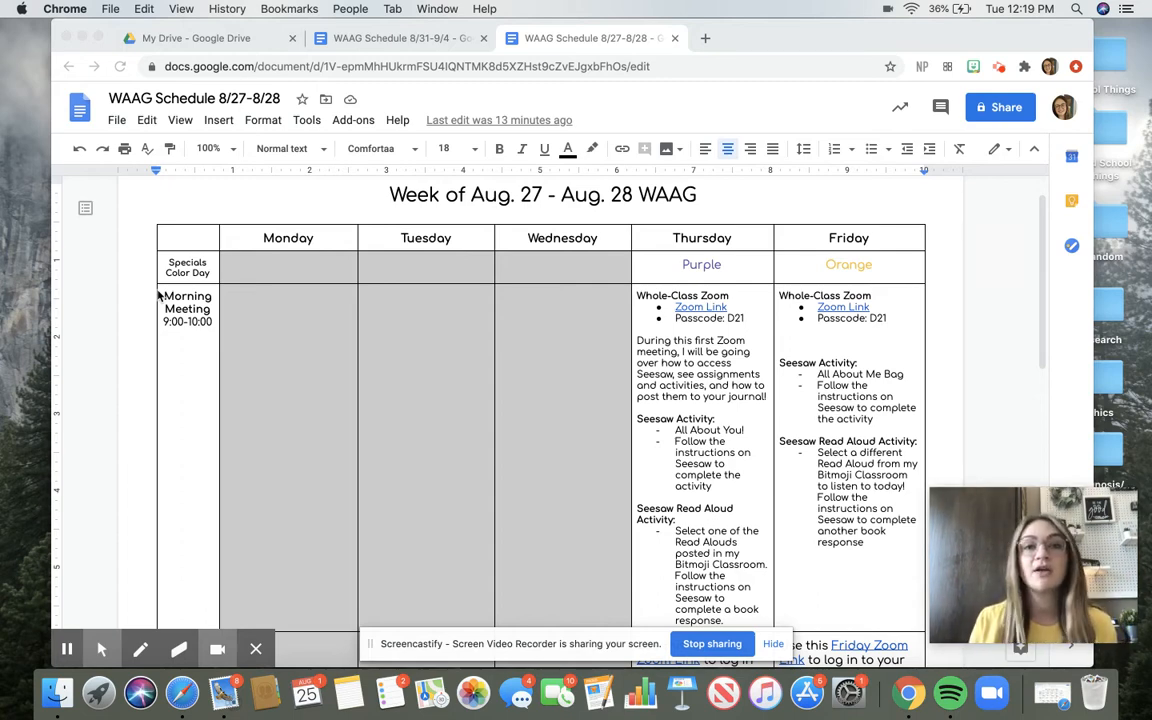
pyautogui.moveTo(658, 268)
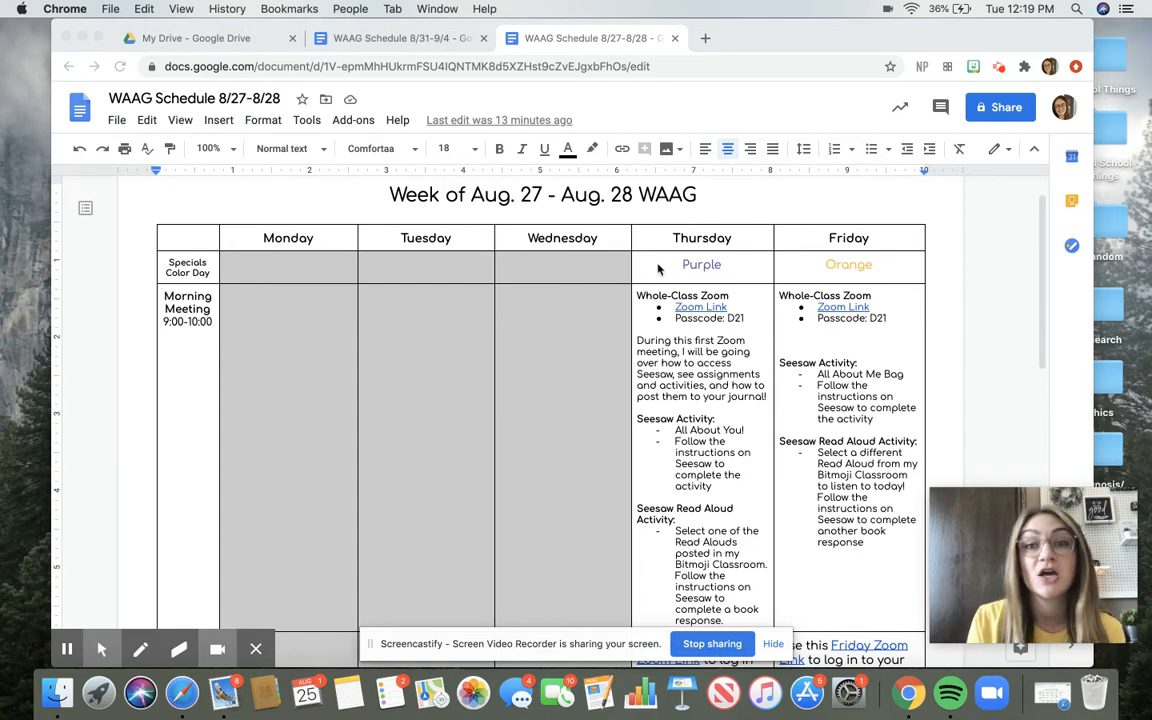
pyautogui.moveTo(572, 281)
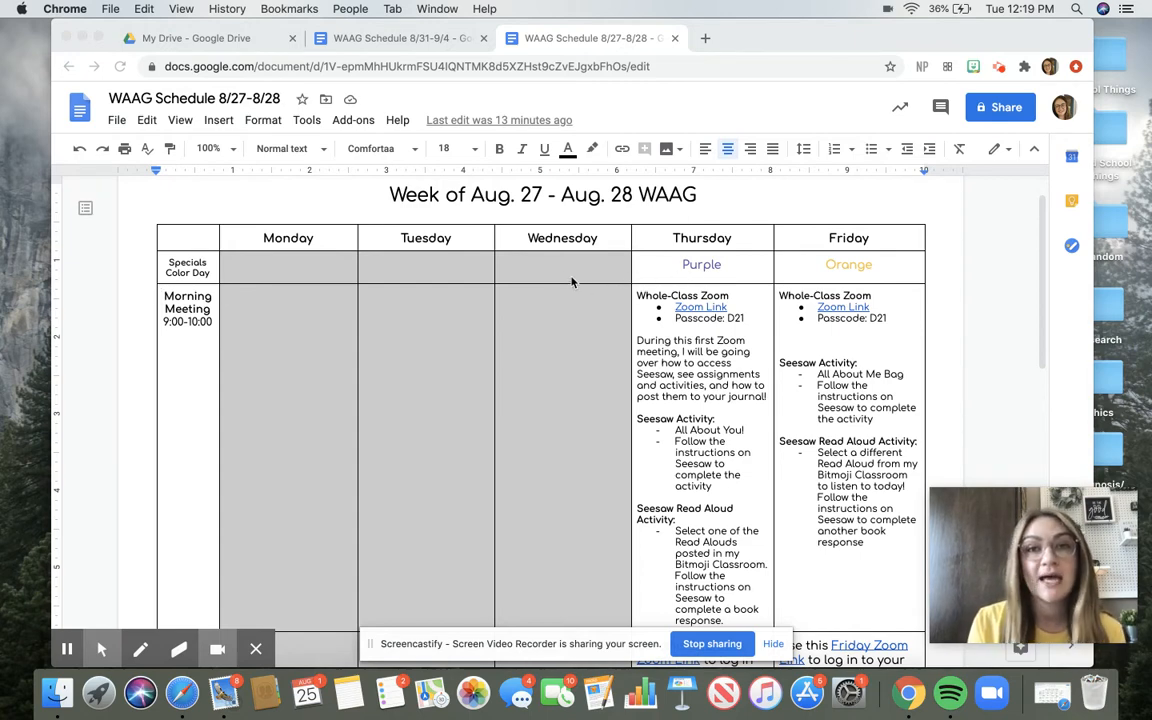
pyautogui.scroll(-3)
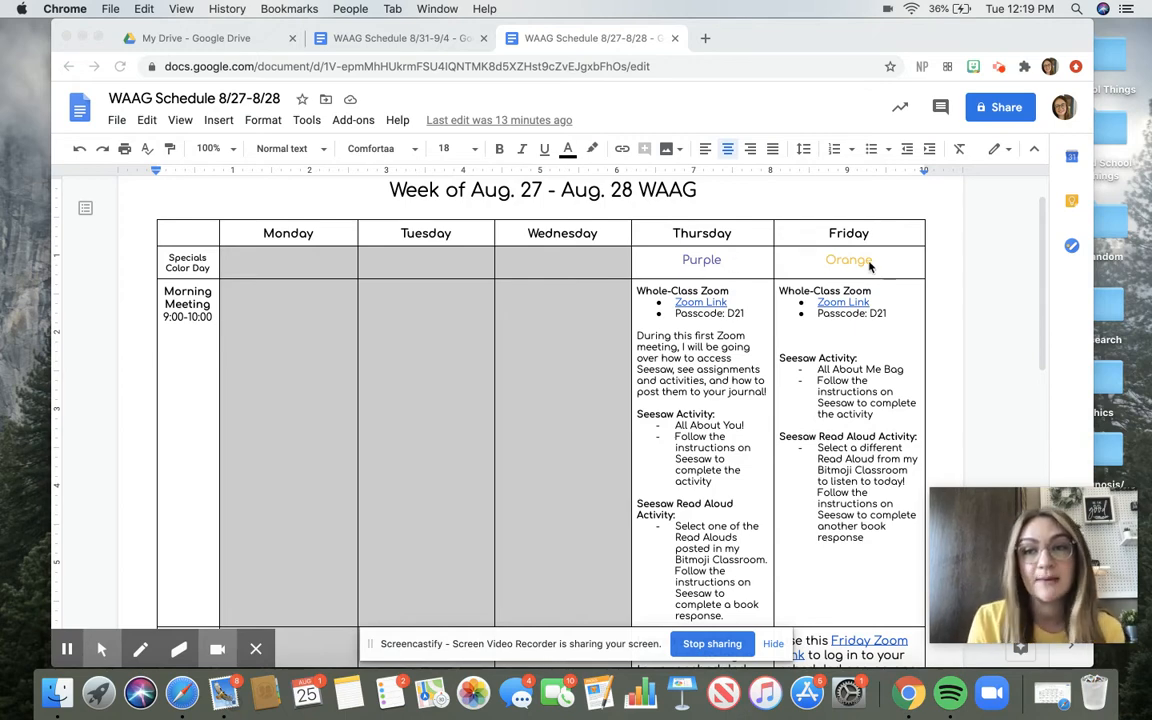
pyautogui.scroll(-3)
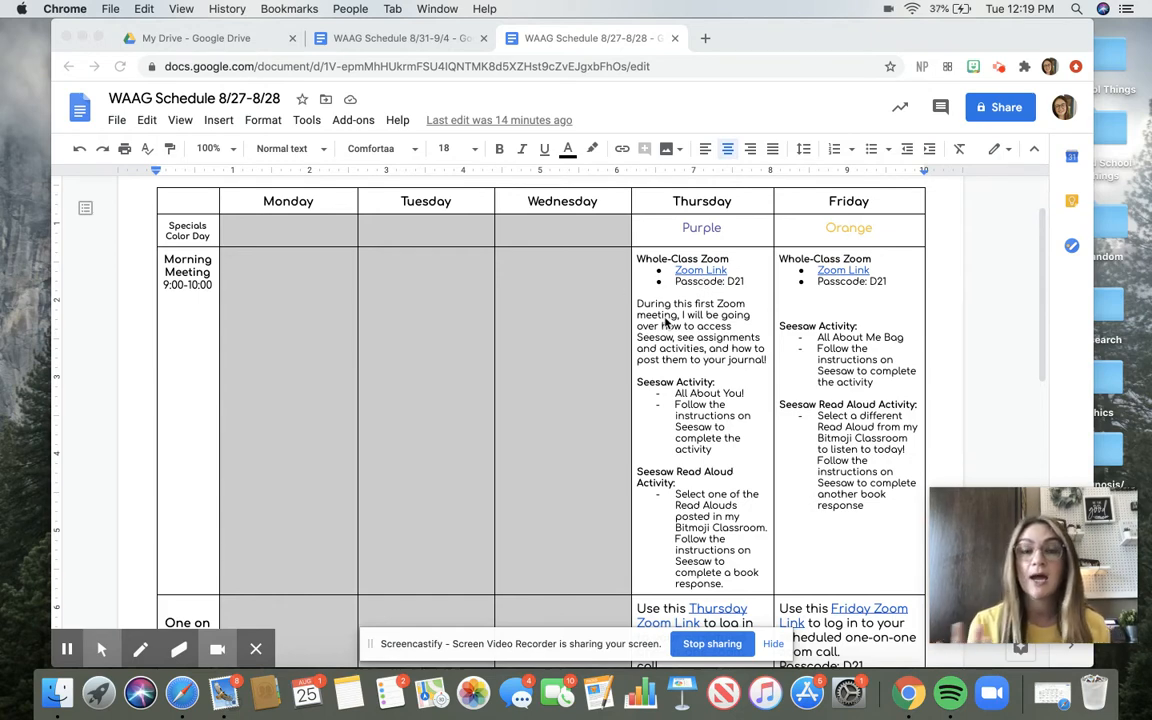
pyautogui.moveTo(753, 285)
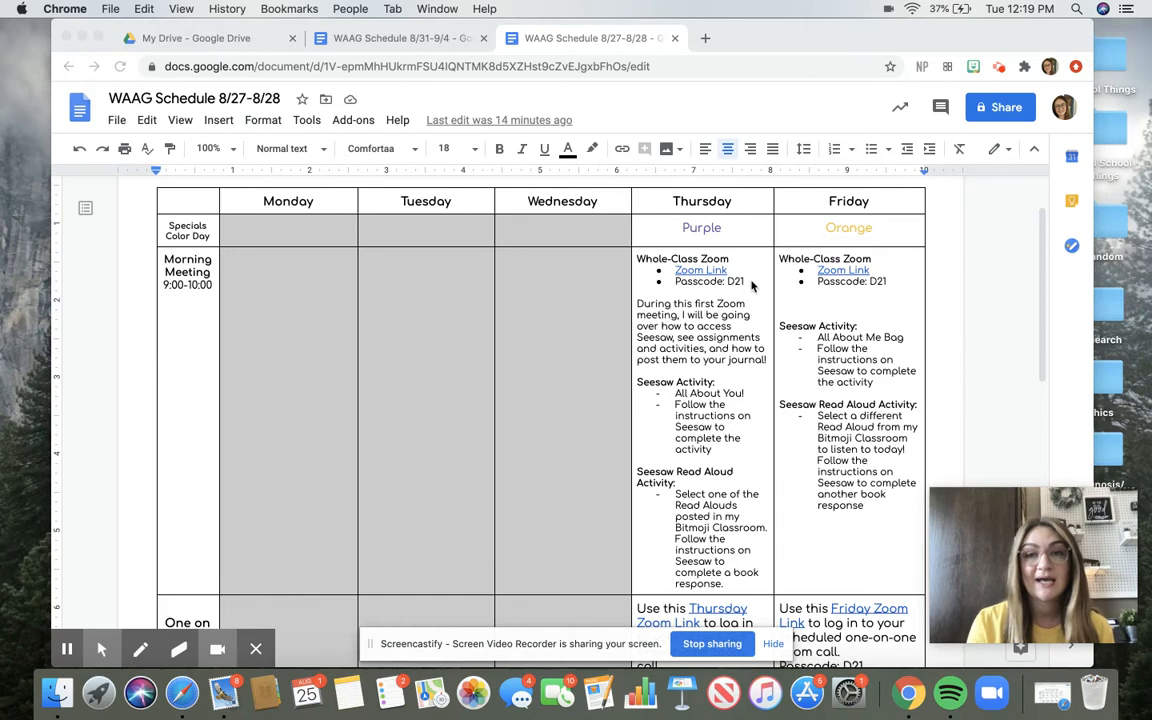
pyautogui.moveTo(718, 293)
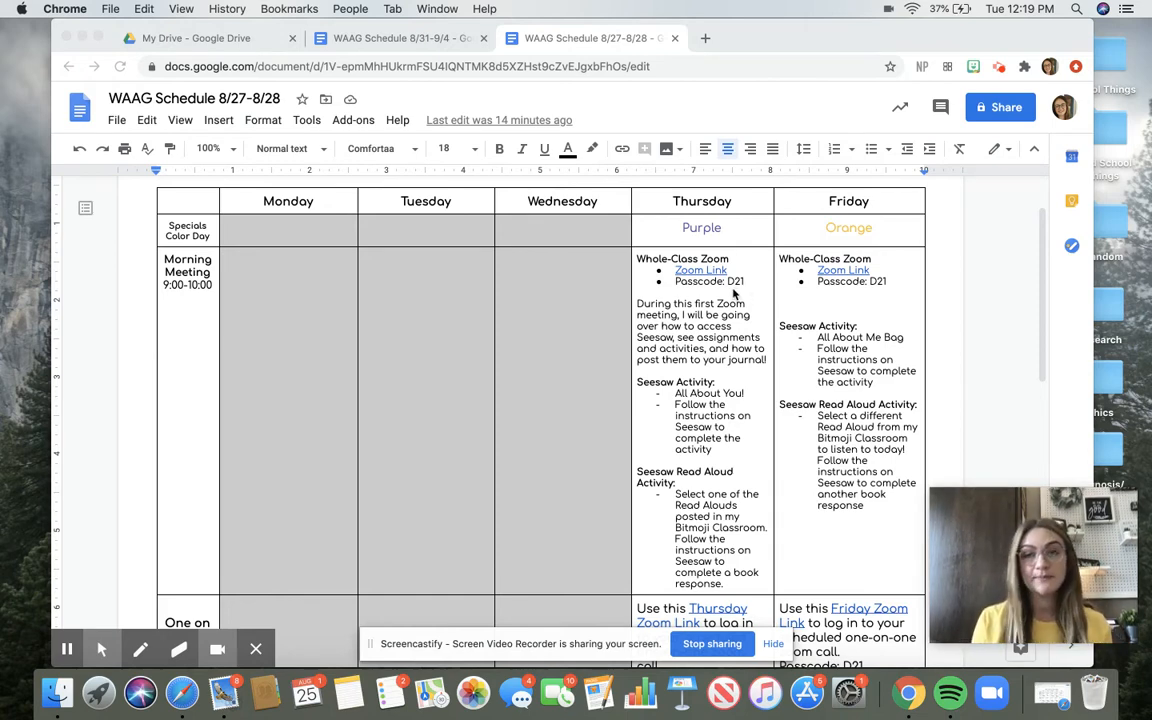
pyautogui.scroll(-3)
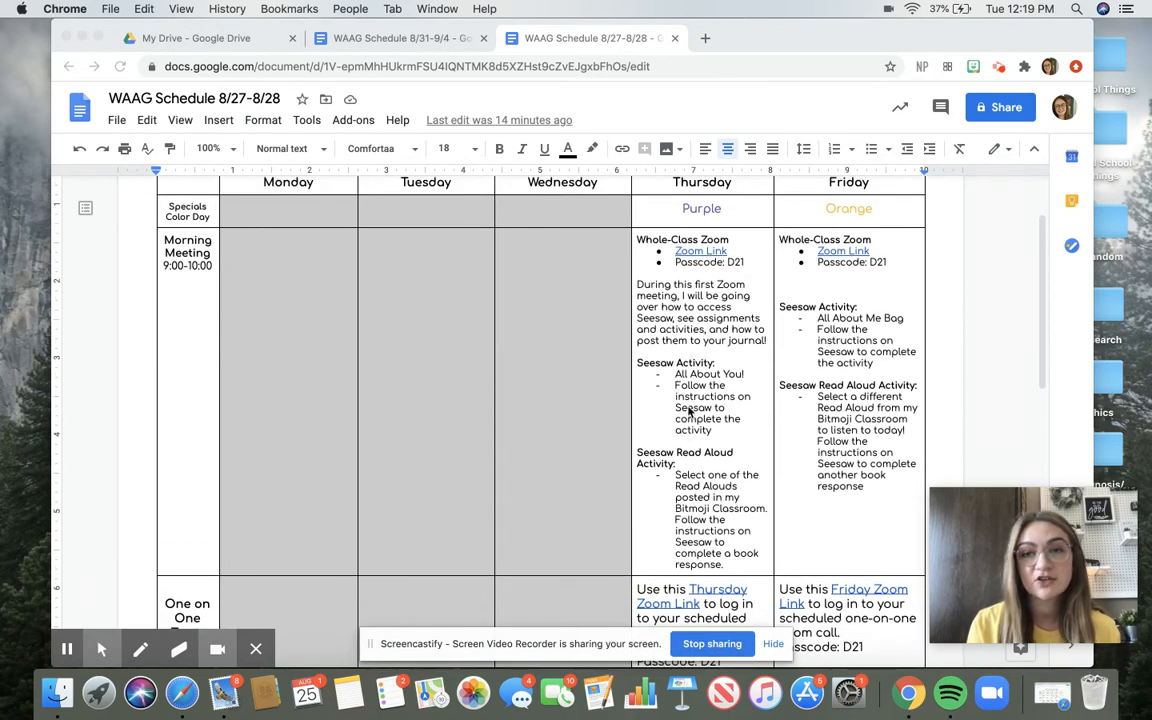
pyautogui.scroll(-3)
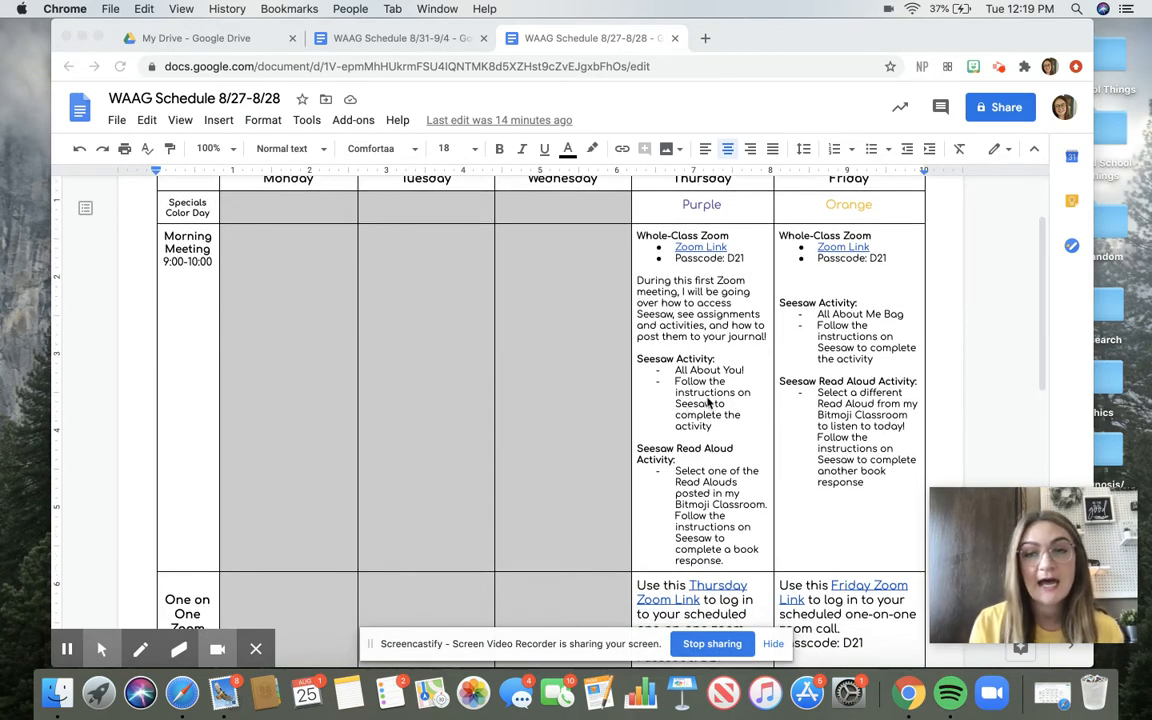
pyautogui.moveTo(732, 425)
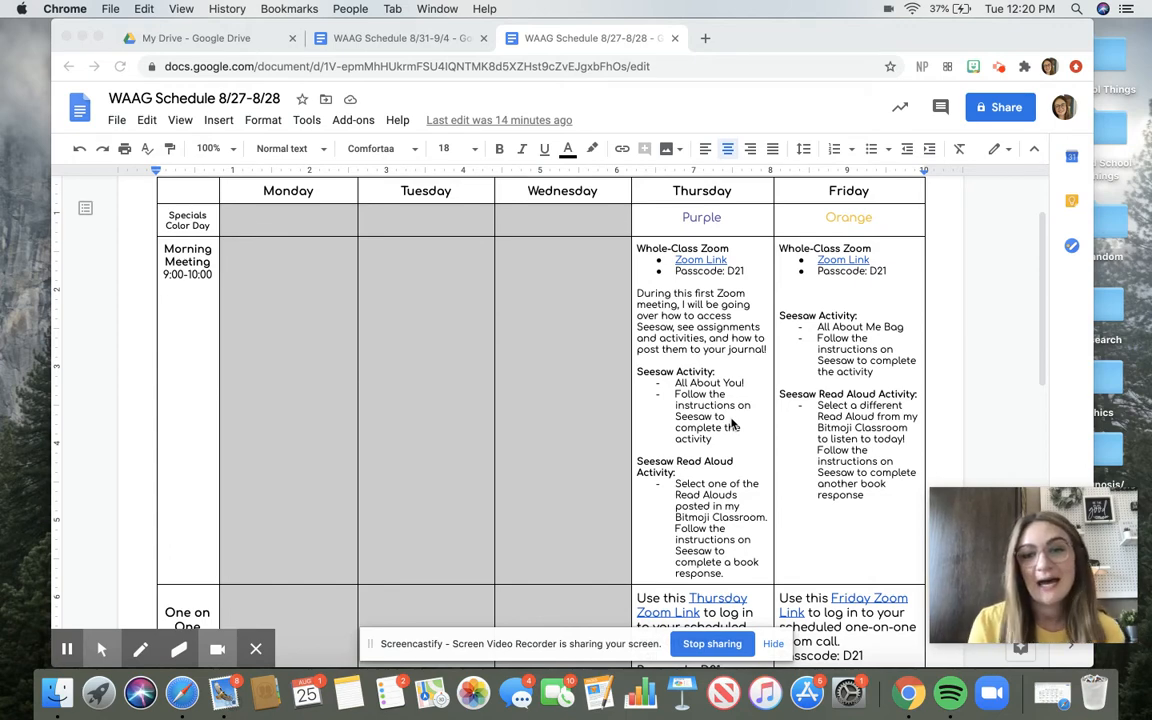
pyautogui.scroll(-3)
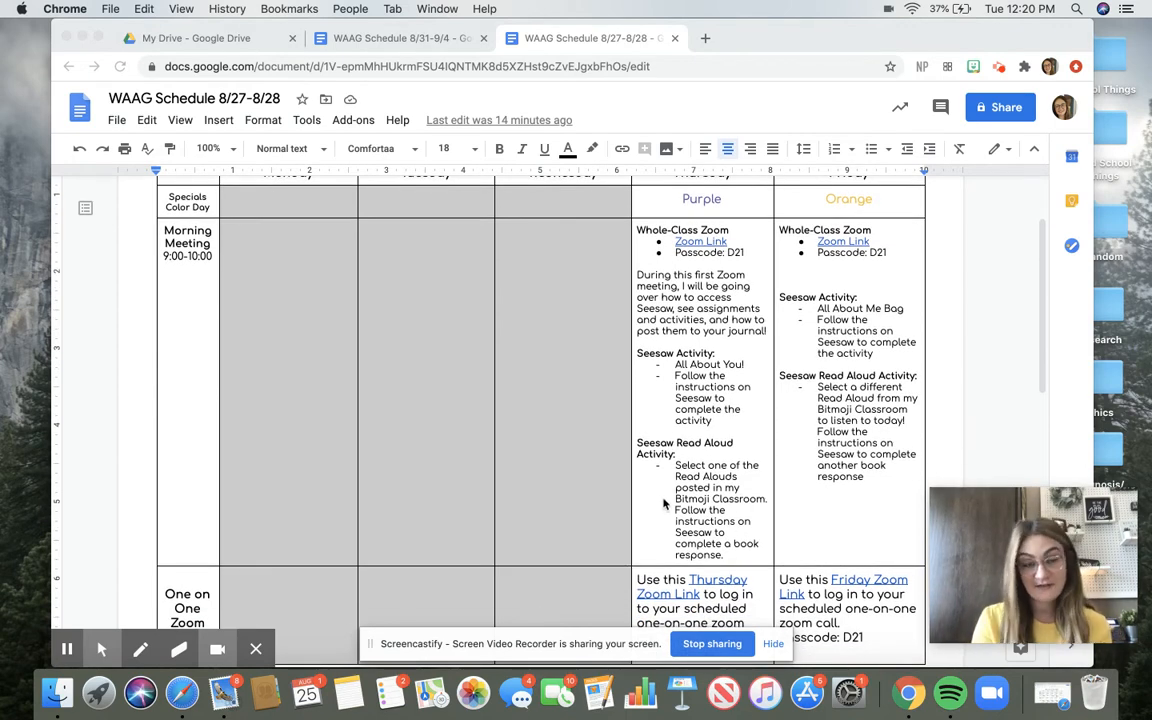
pyautogui.scroll(-3)
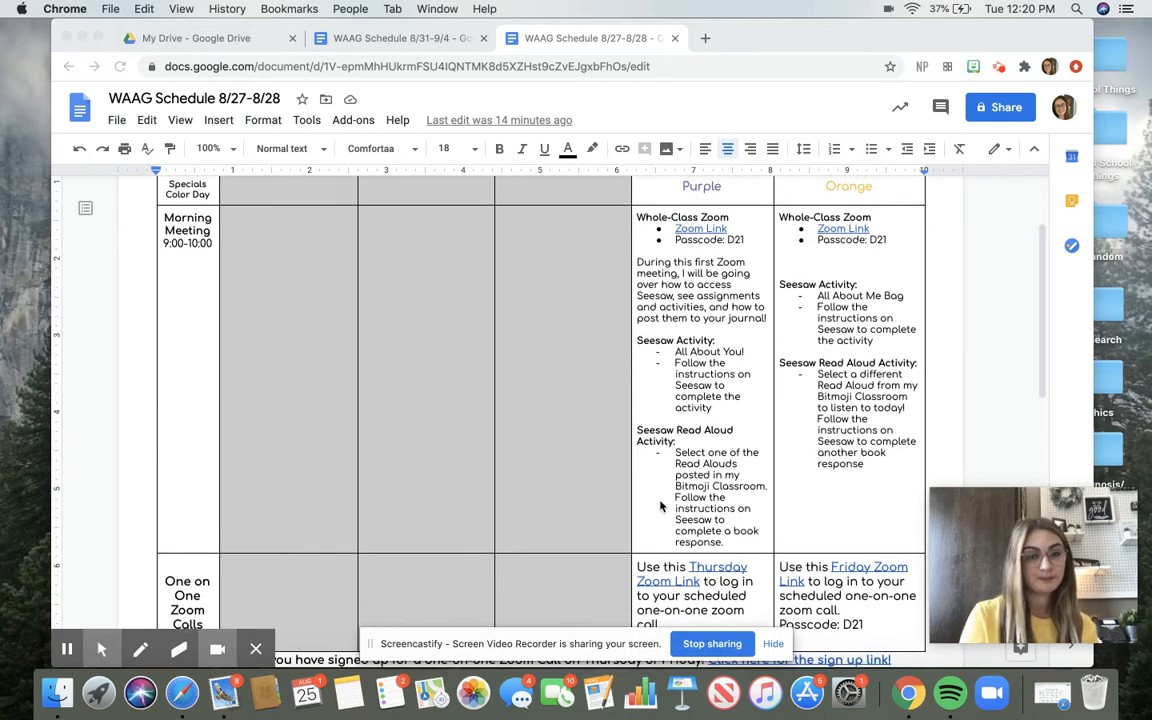
pyautogui.scroll(-3)
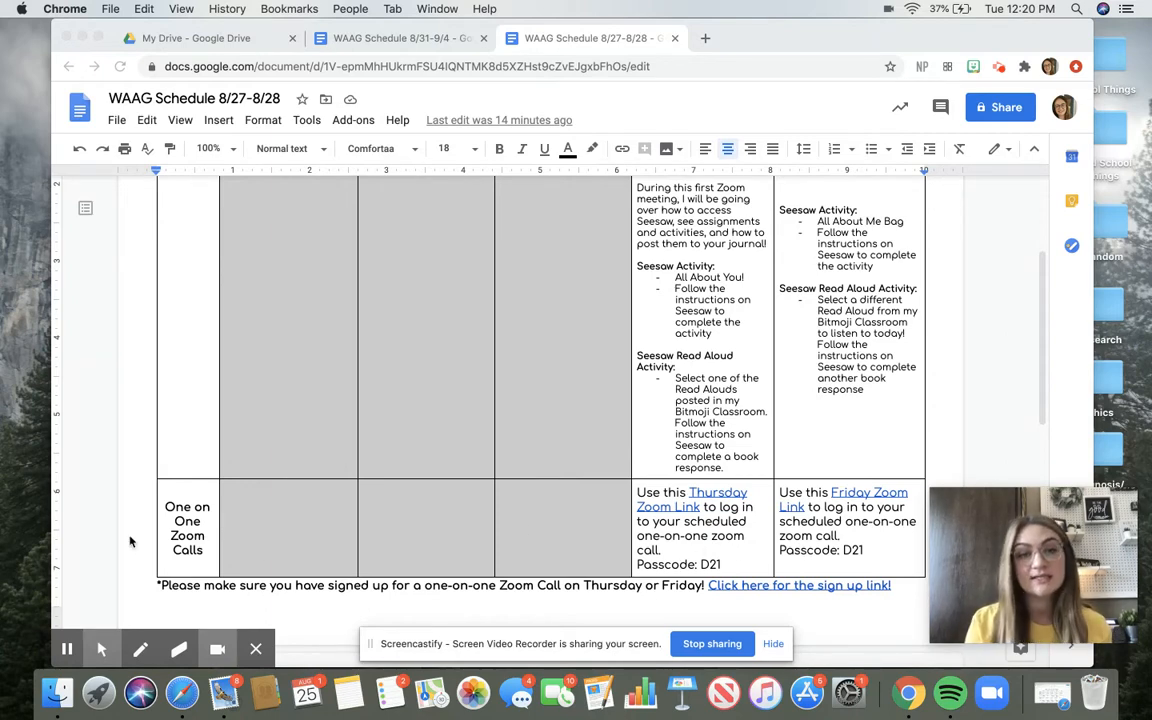
pyautogui.moveTo(109, 542)
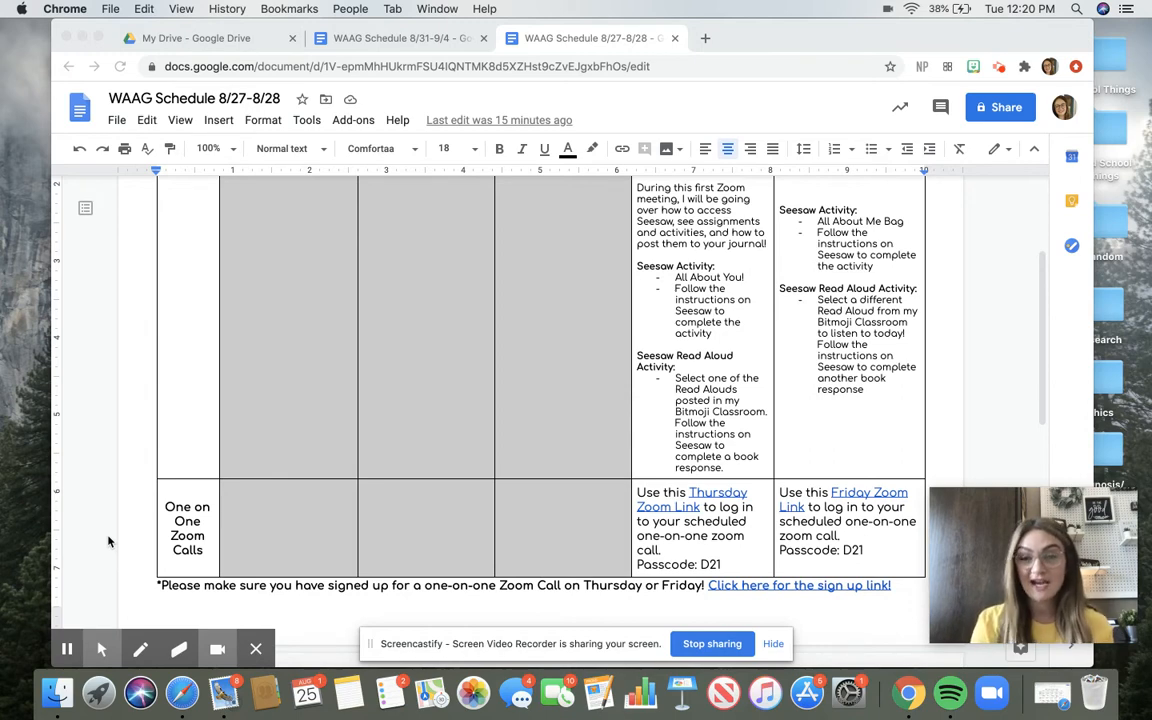
pyautogui.moveTo(131, 582)
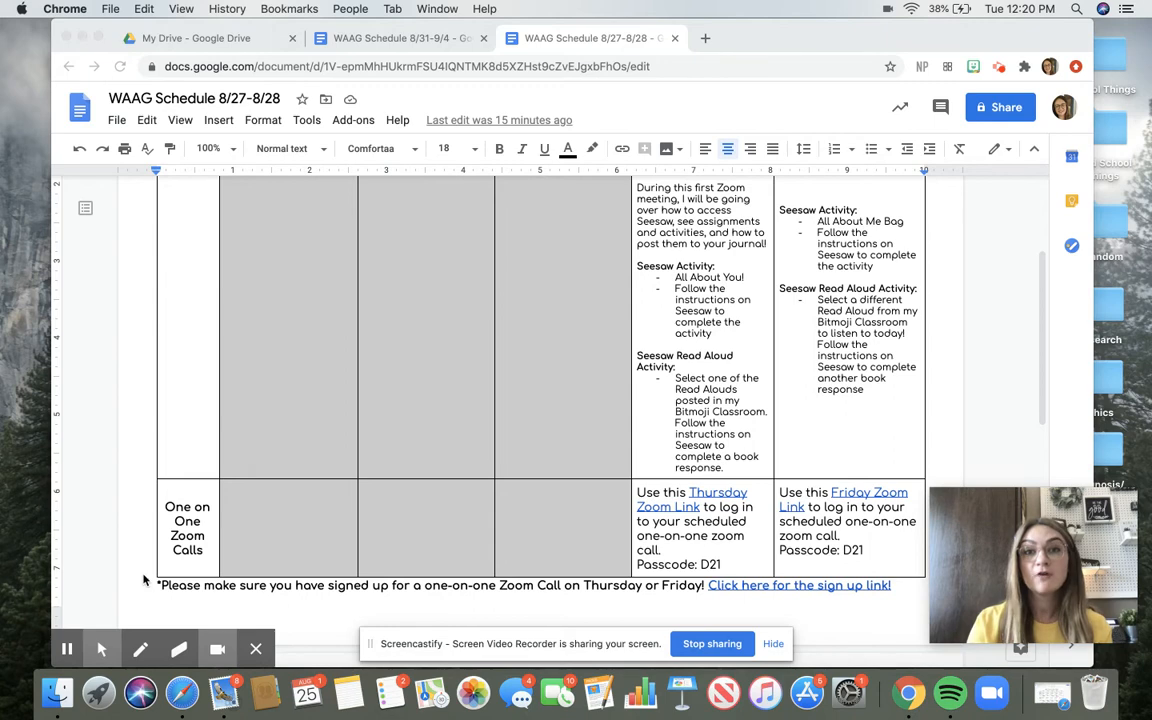
pyautogui.moveTo(218, 592)
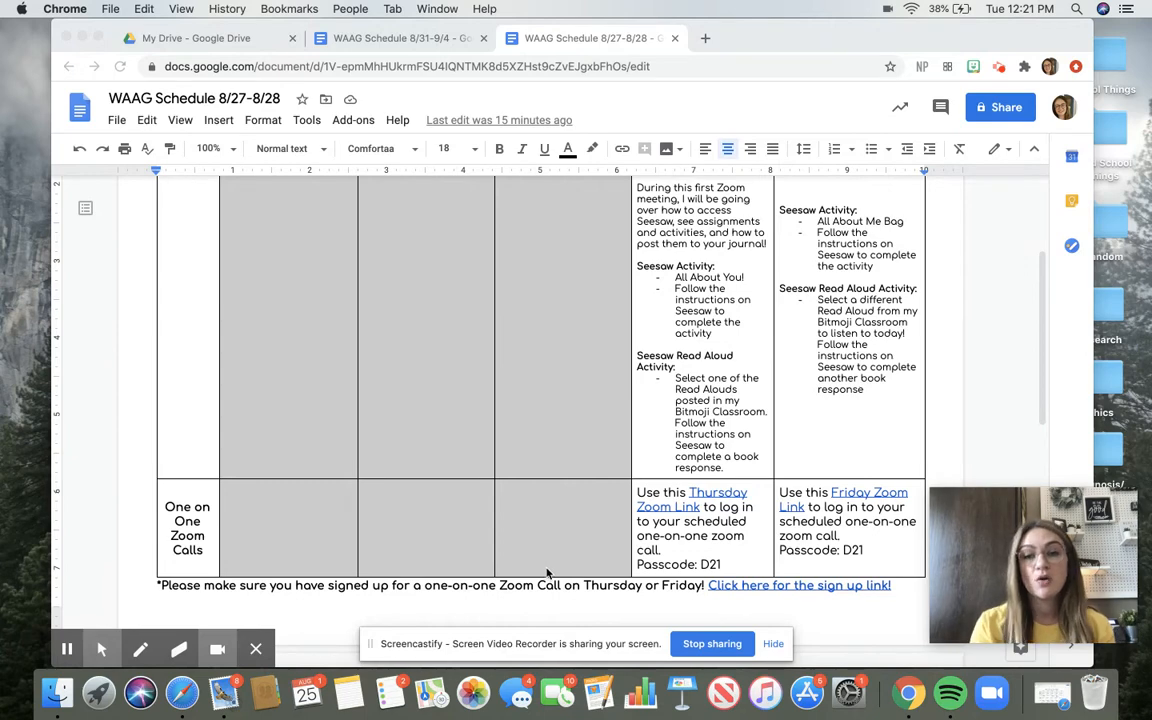
# Scroll through the Thursday (8/27) and Friday (8/28) daily timetable page.
pyautogui.scroll(-3)
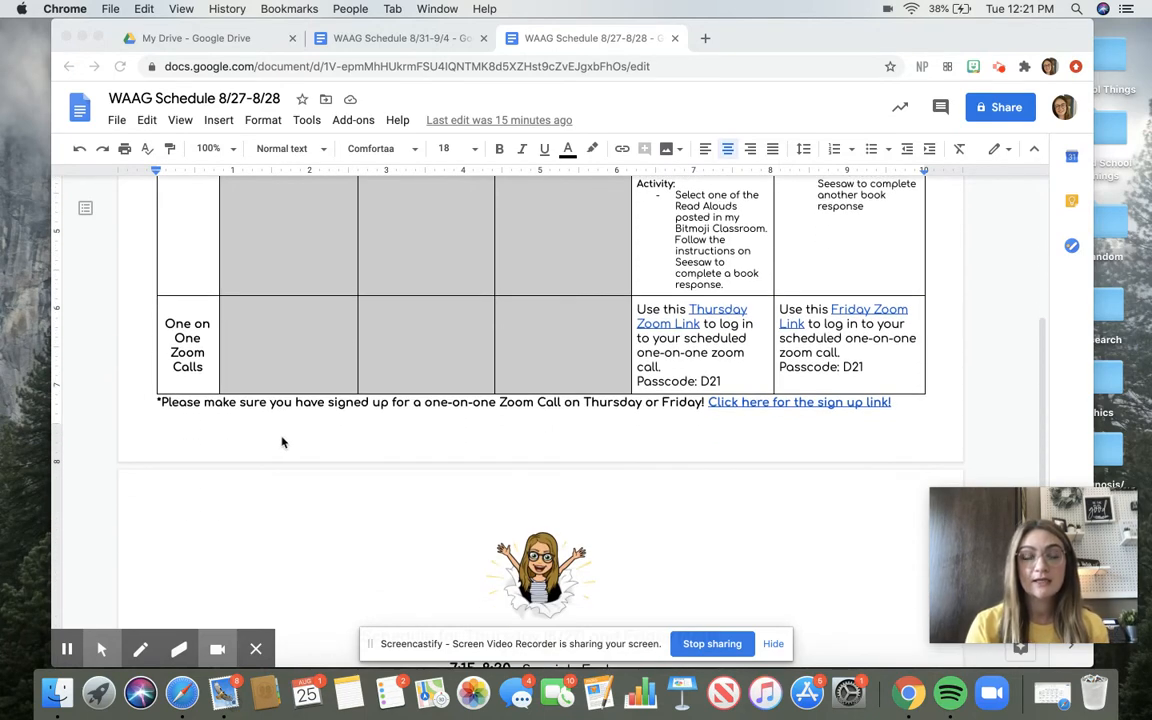
pyautogui.scroll(-3)
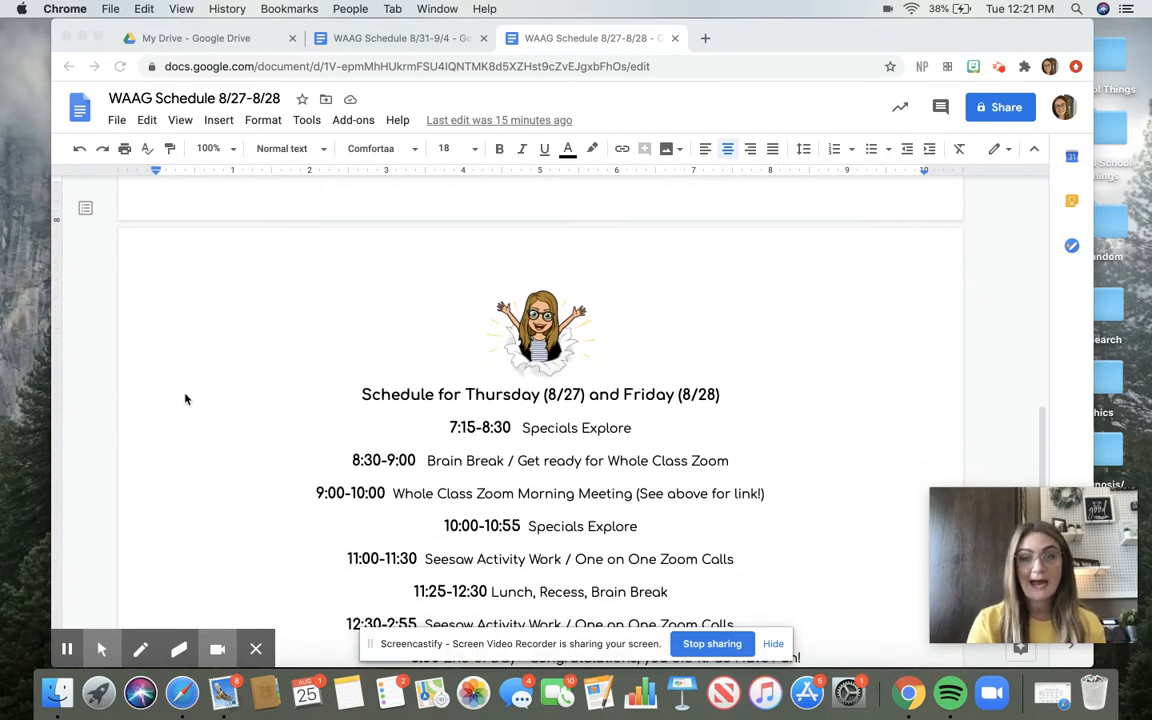
pyautogui.scroll(-3)
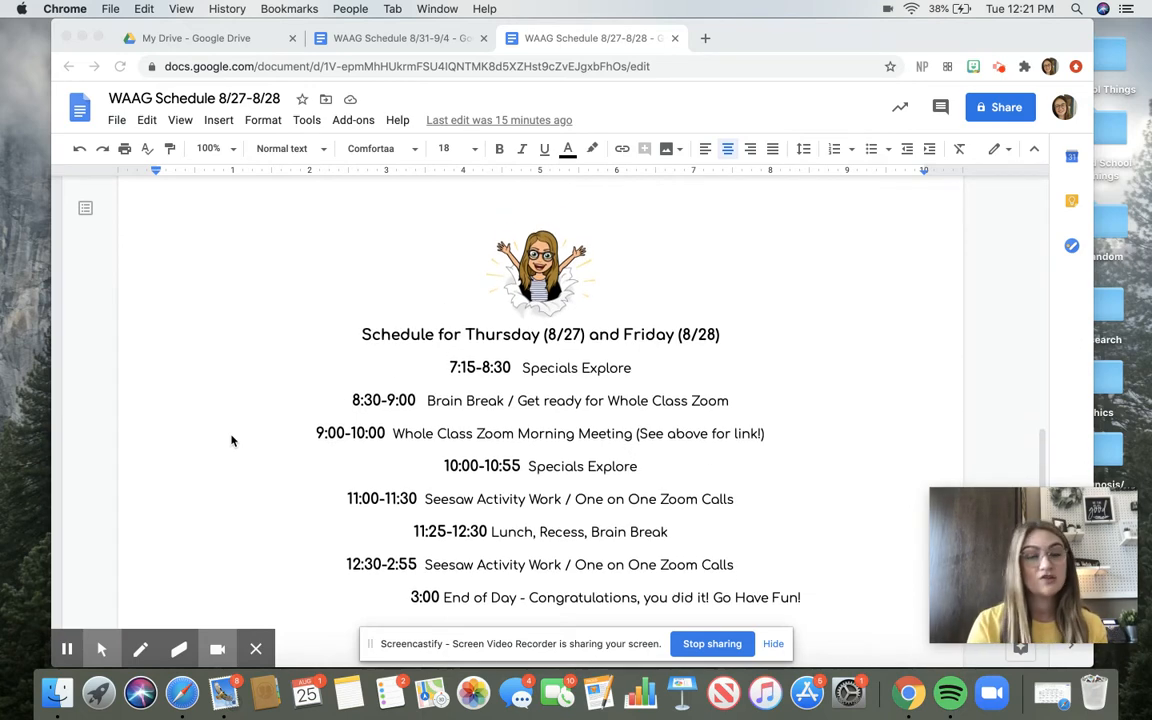
pyautogui.scroll(-3)
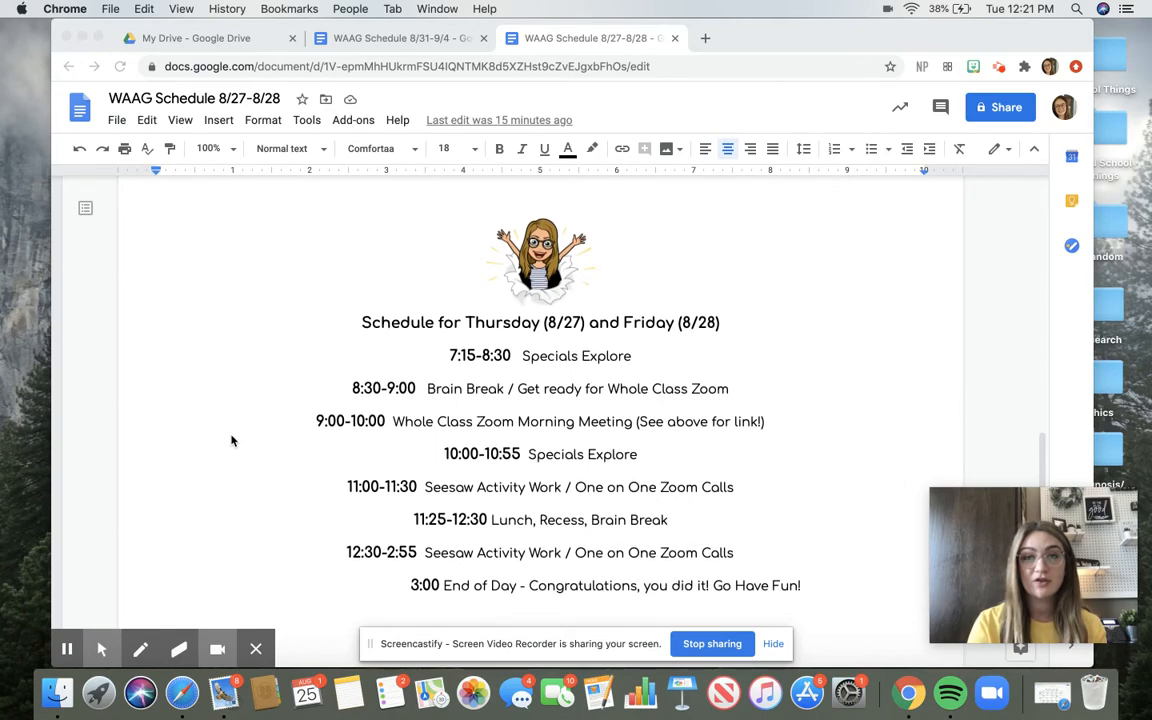
pyautogui.scroll(-3)
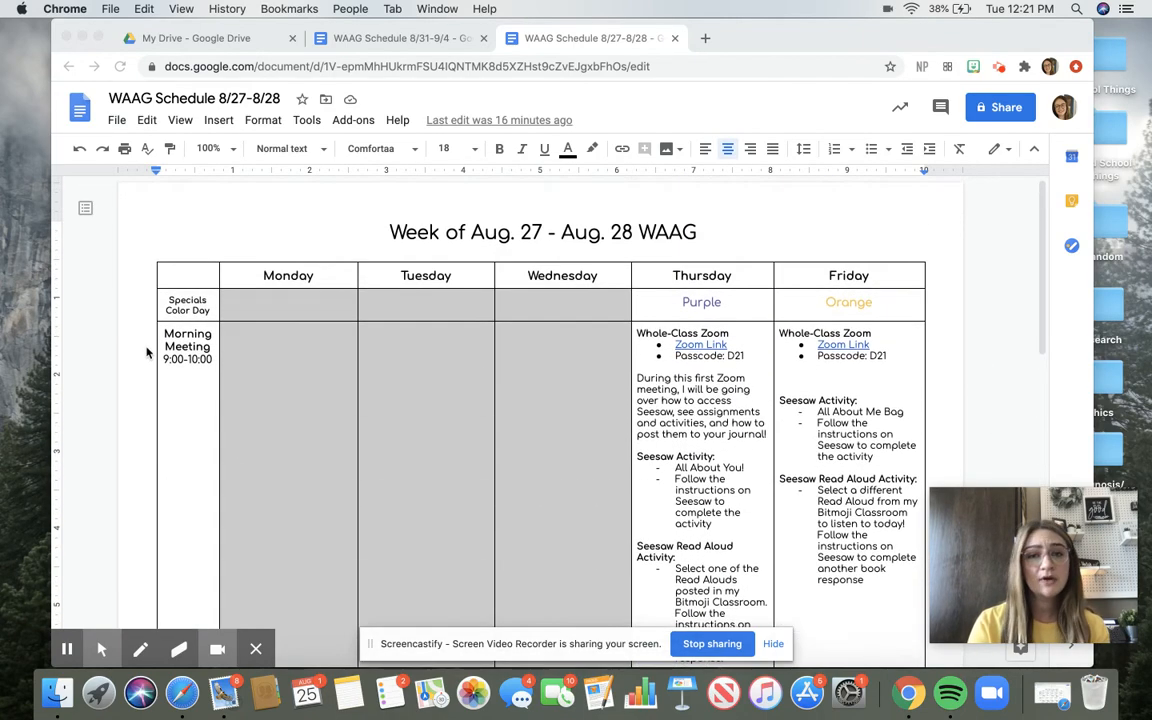
# Switch to the WAAG Schedule 8/31-9/4 document with its Monday–Friday entries.
pyautogui.scroll(-3)
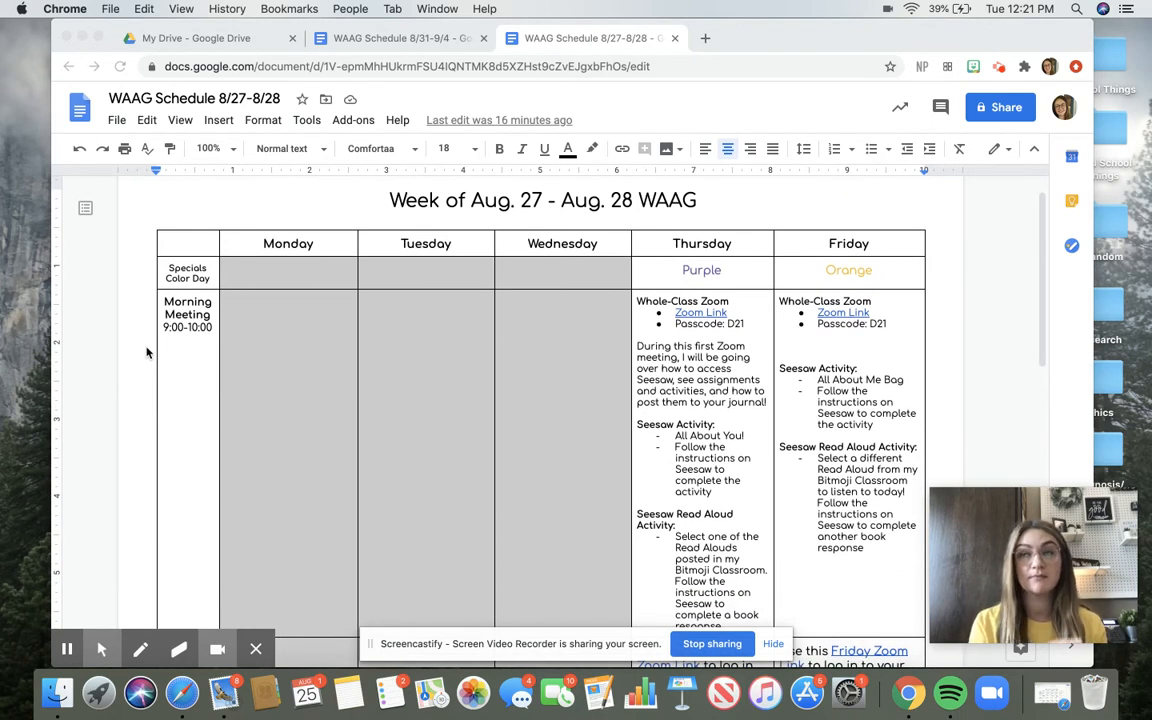
pyautogui.moveTo(254, 161)
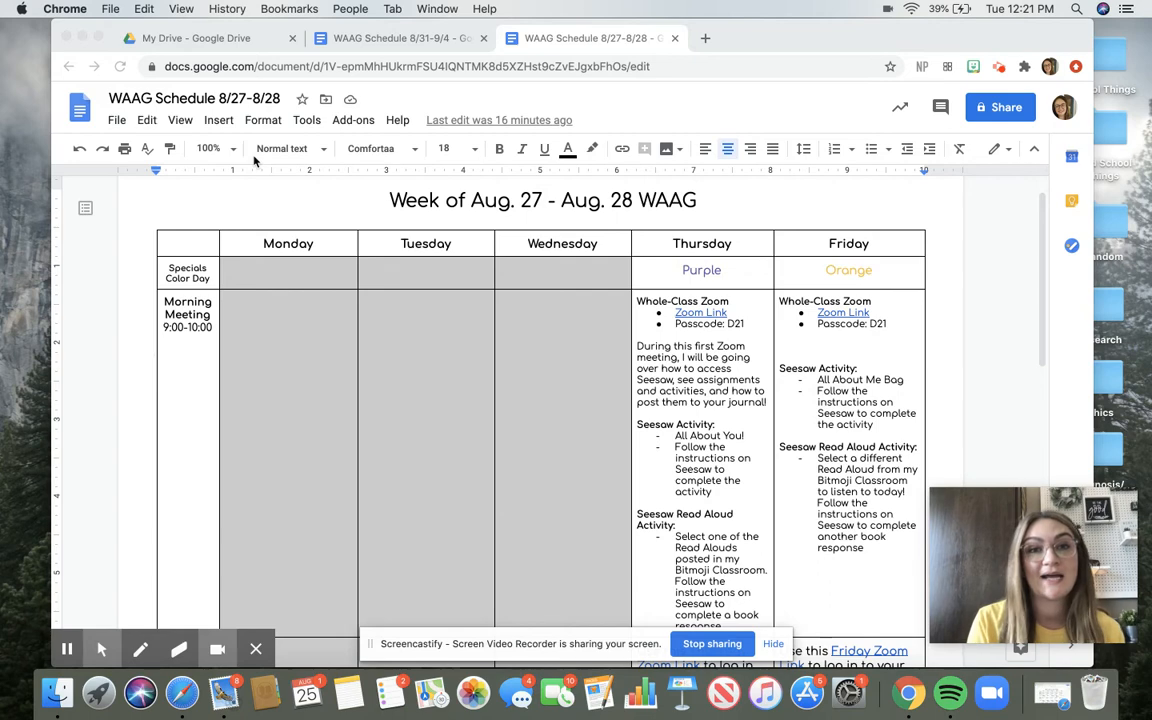
pyautogui.click(393, 38)
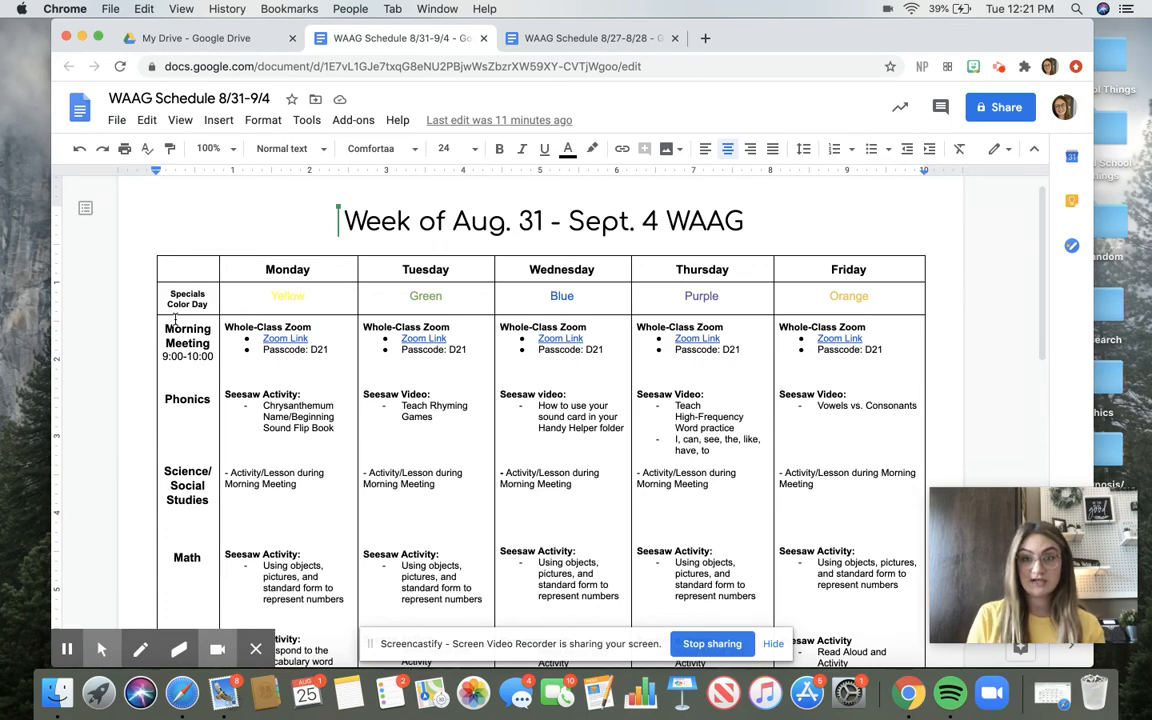
pyautogui.scroll(-3)
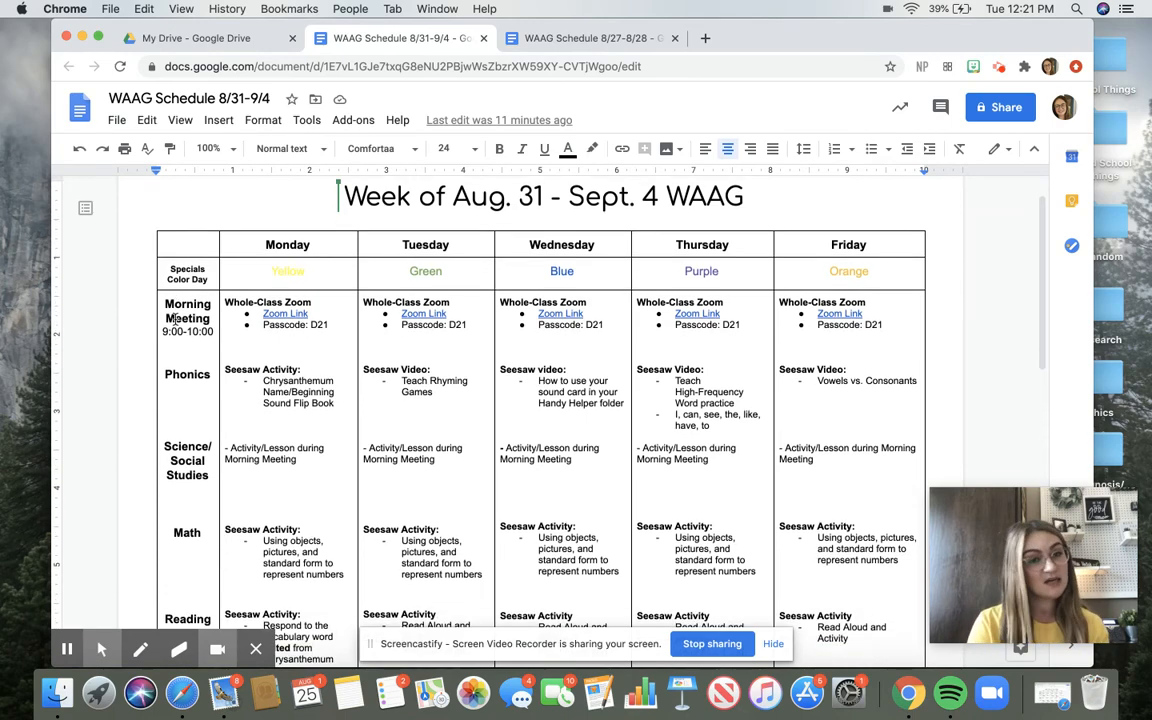
pyautogui.scroll(-3)
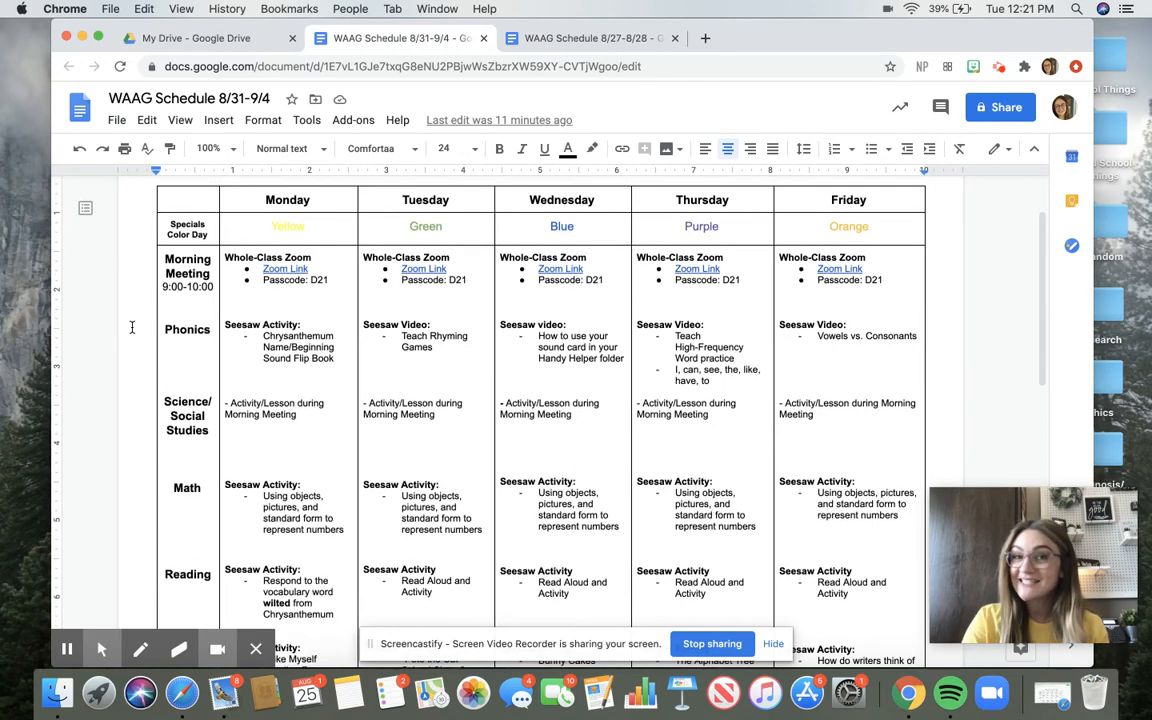
pyautogui.scroll(-3)
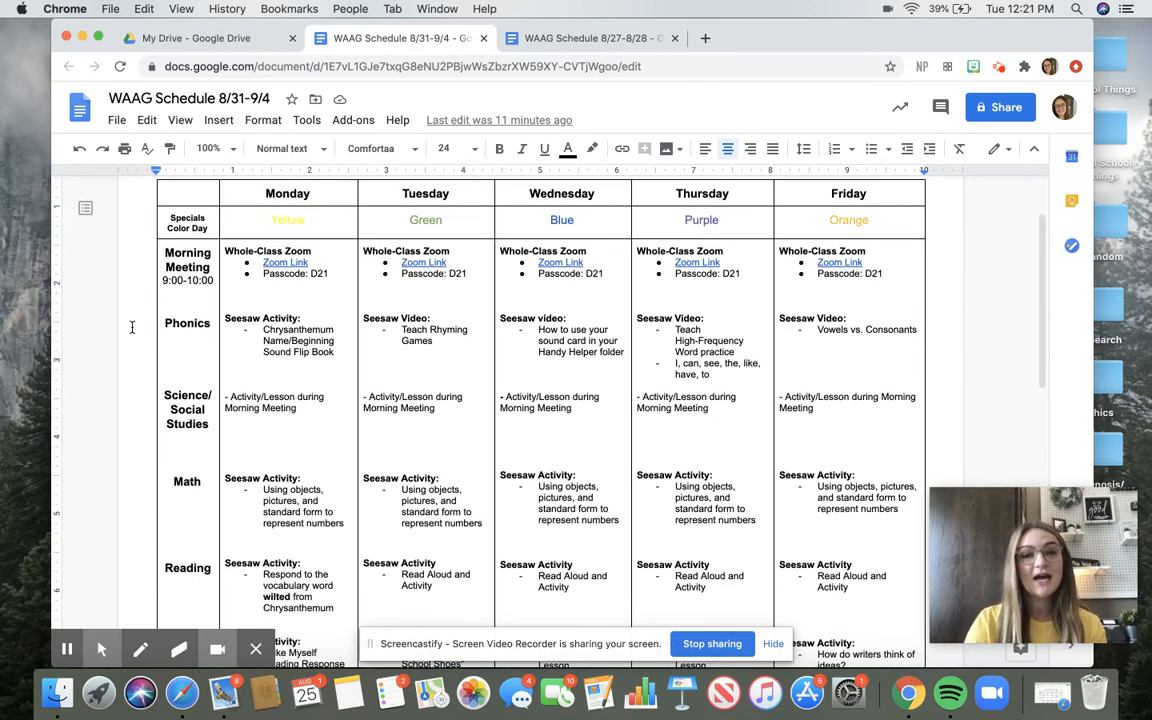
pyautogui.scroll(-3)
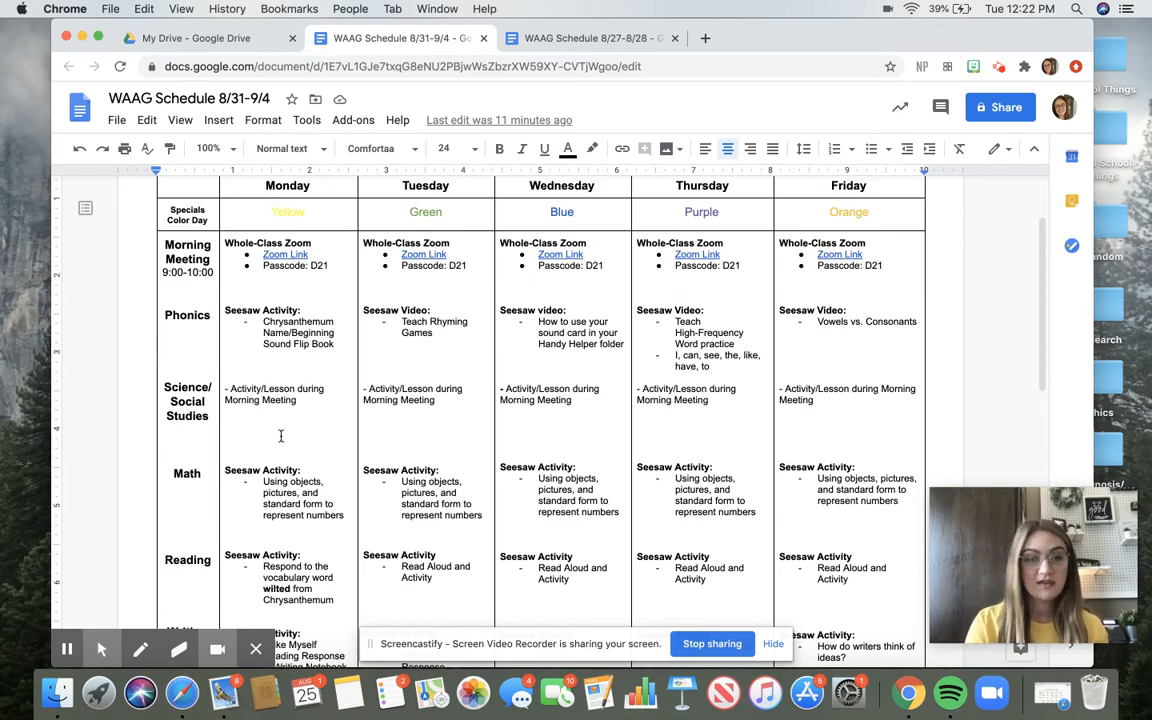
pyautogui.scroll(-3)
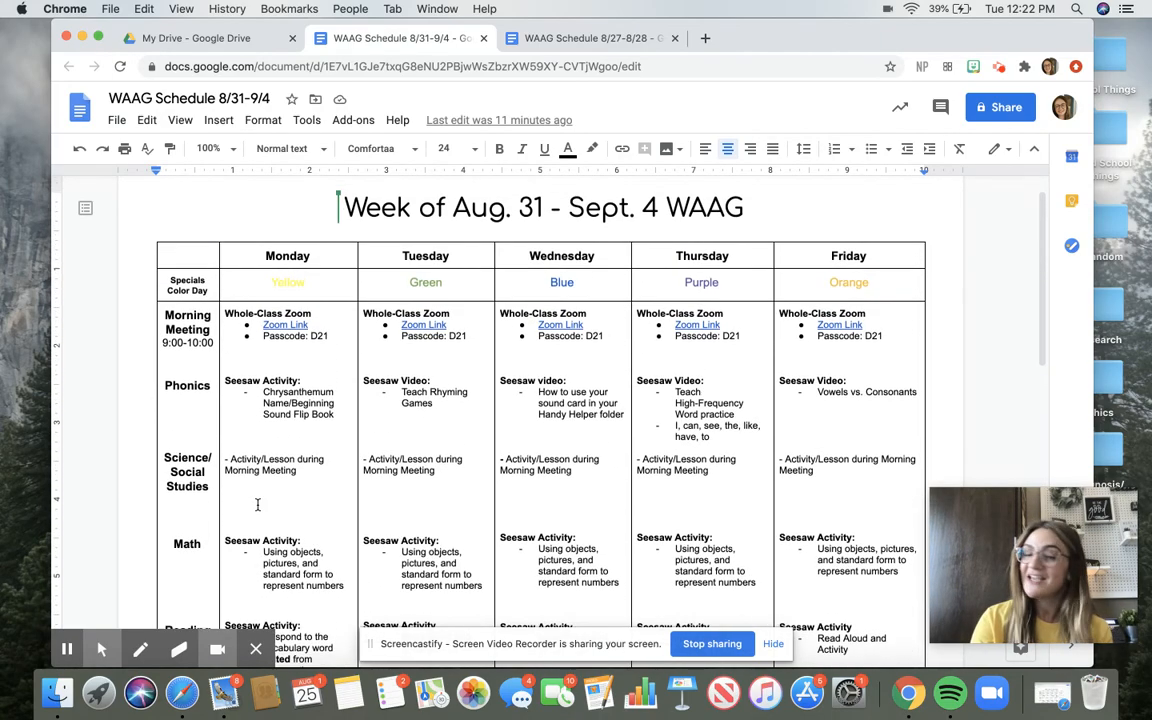
pyautogui.scroll(-3)
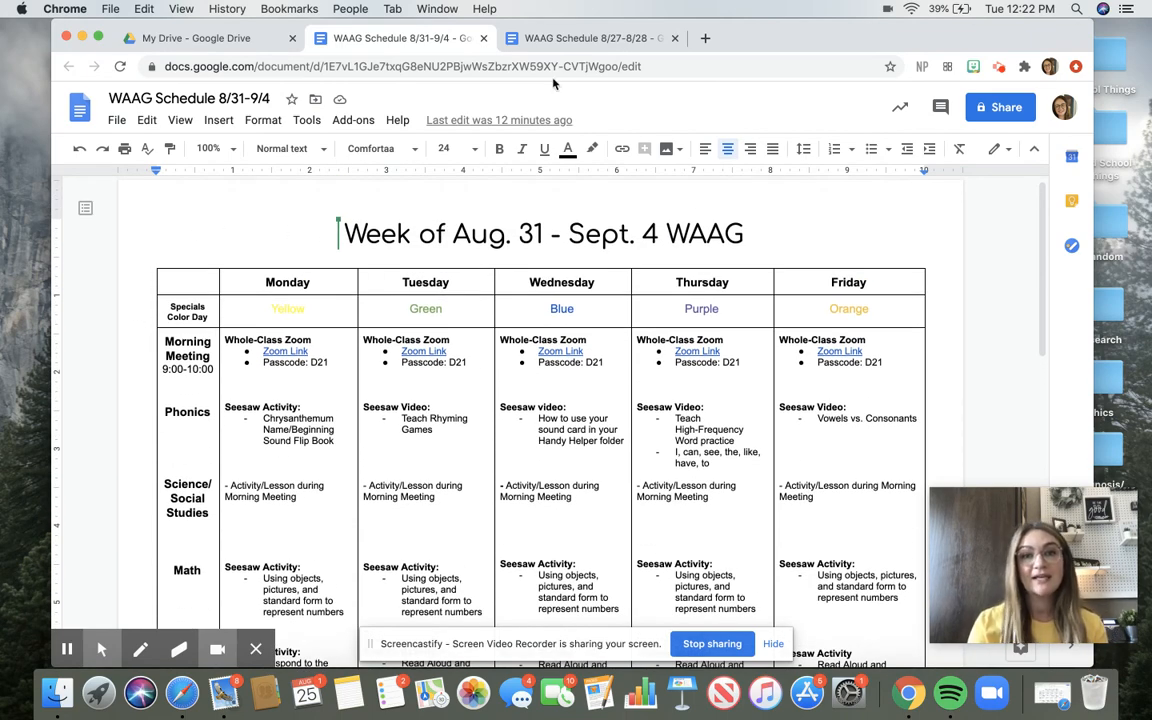
pyautogui.click(585, 38)
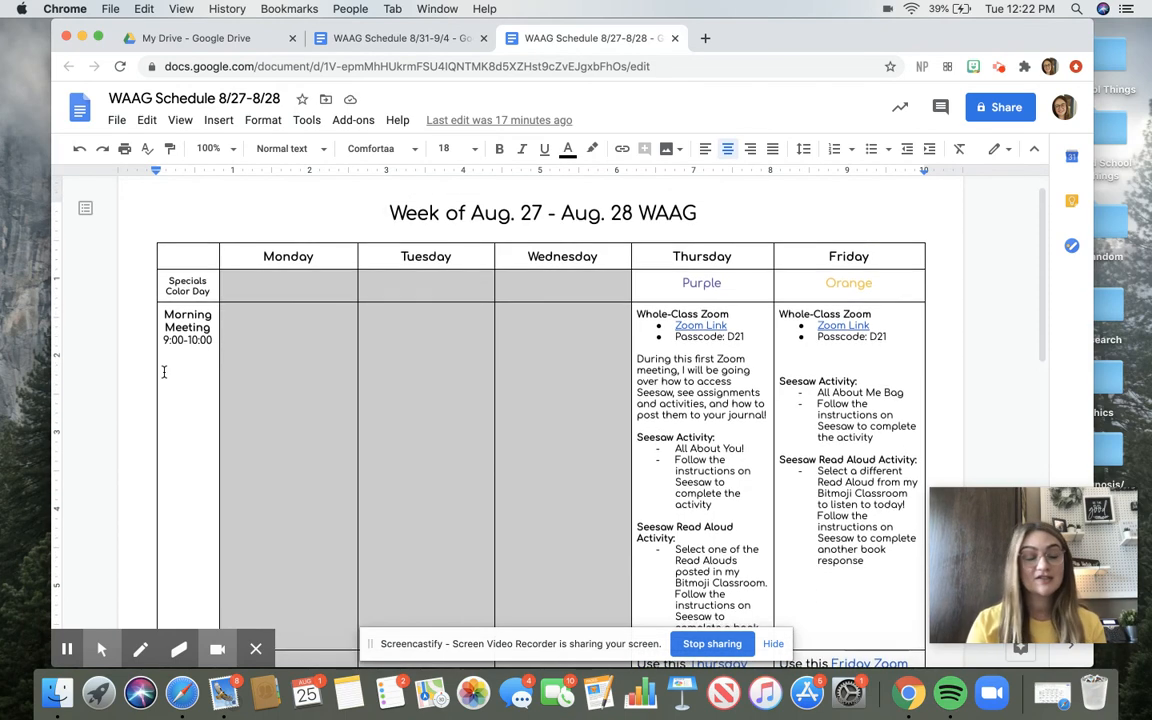
# Scroll the Aug. 27–28 schedule to view the Thursday and Friday morning plans.
pyautogui.scroll(-3)
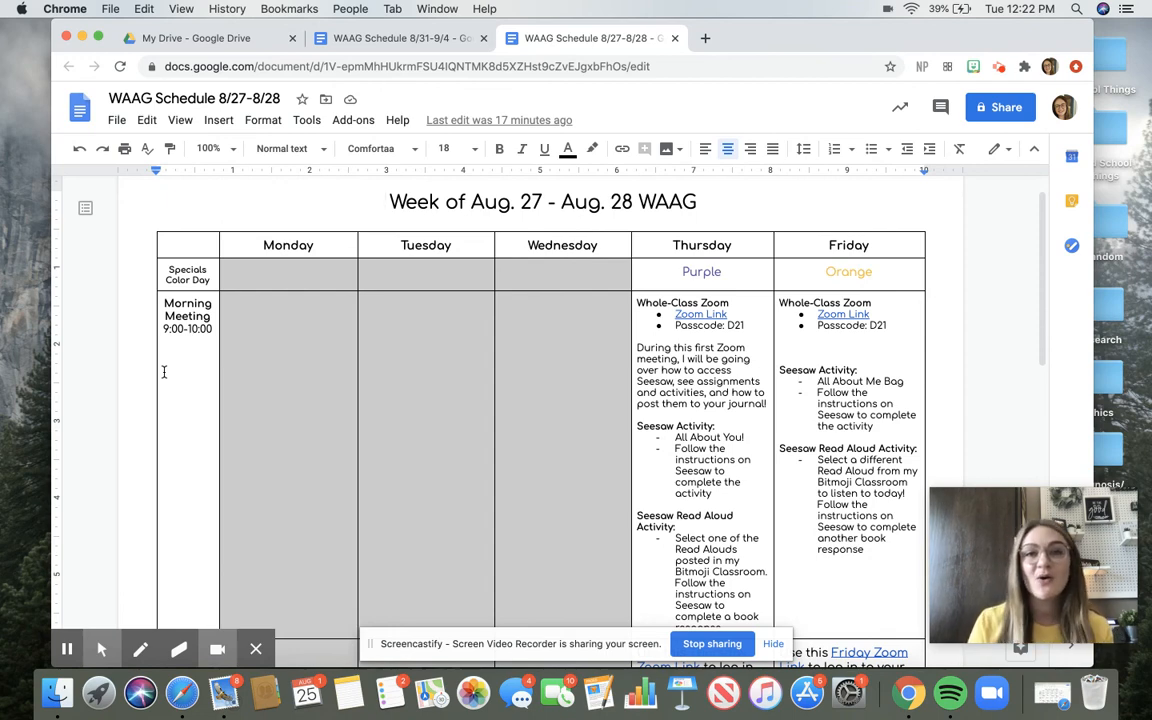
pyautogui.moveTo(184, 520)
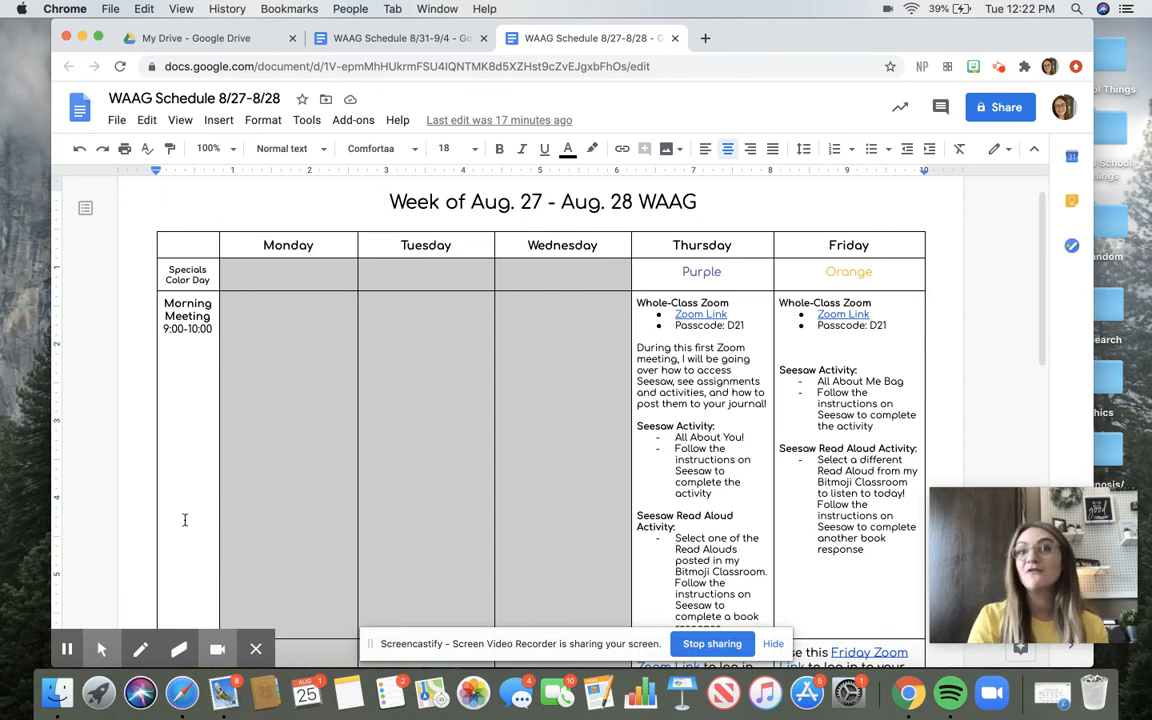